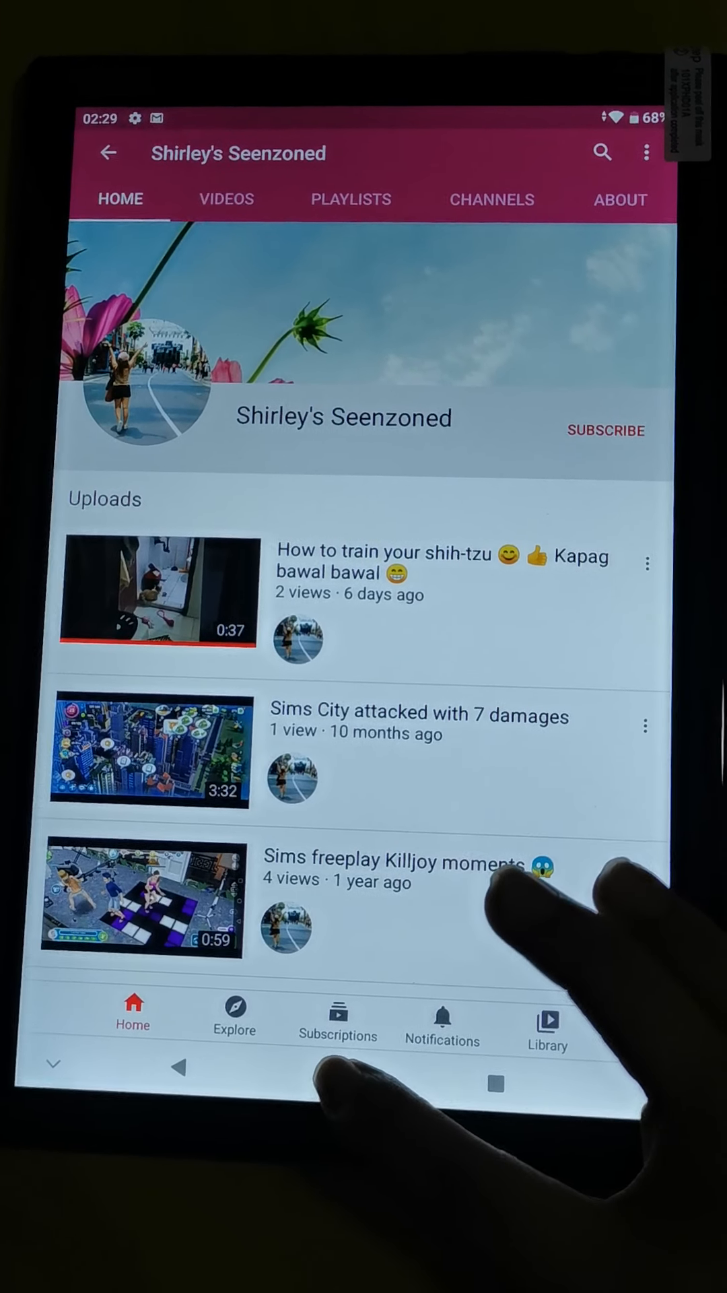
# Step: Leave the Shirley's Seenzoned YouTube channel page for the home screen
pyautogui.click(324, 1098)
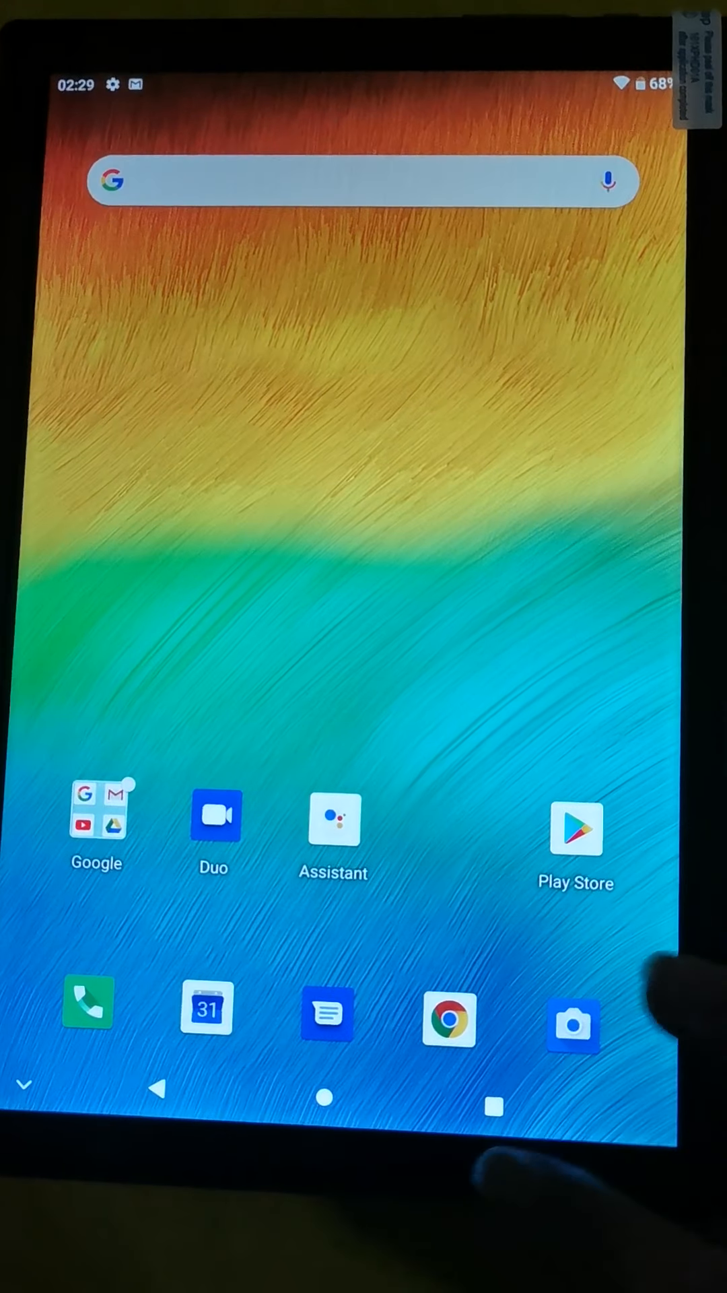
# Step: Open Messages, view the empty conversation list, and leave it
pyautogui.click(326, 1017)
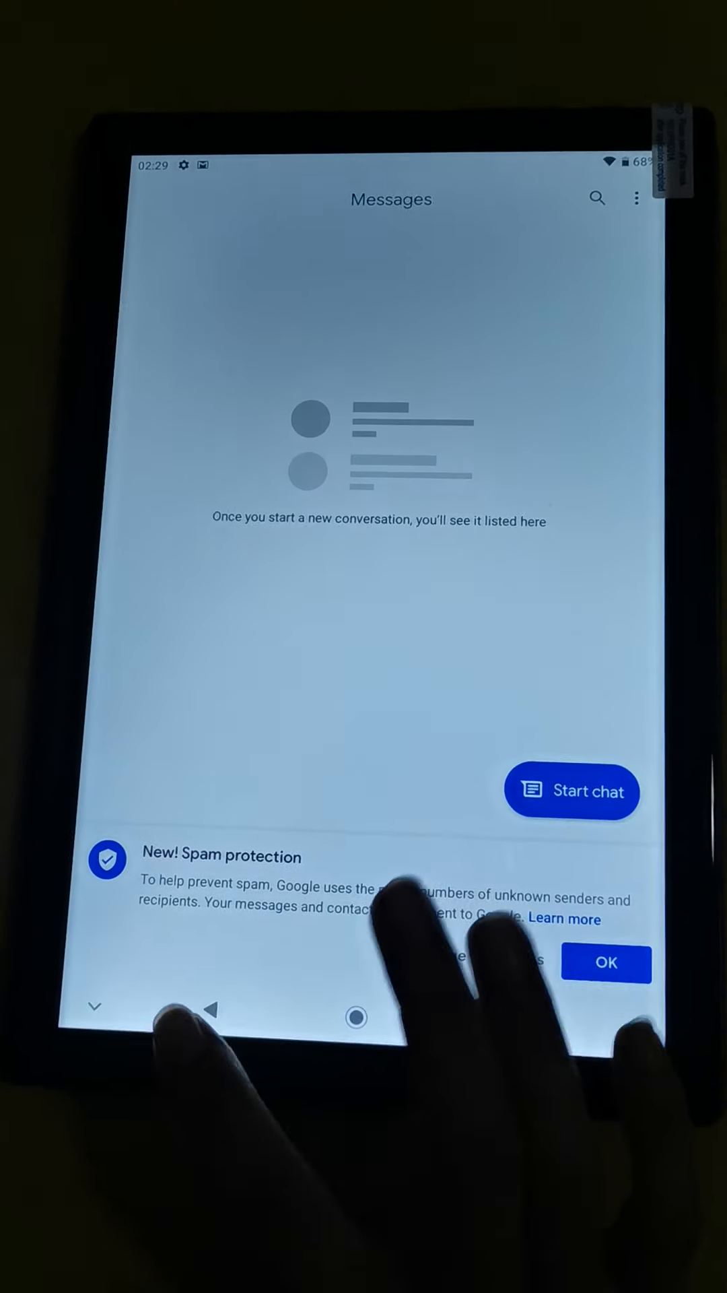
pyautogui.click(335, 1032)
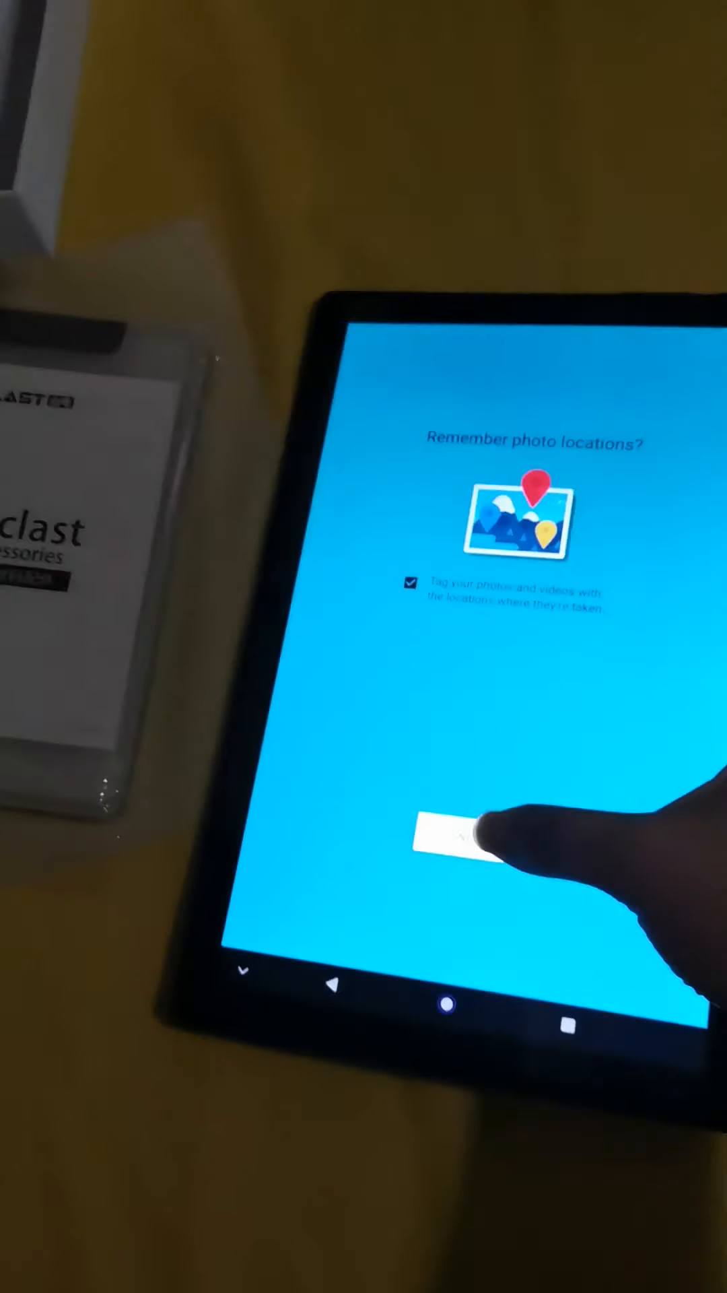
# Step: Answer the camera's 'Remember photo locations?' prompt
pyautogui.click(437, 857)
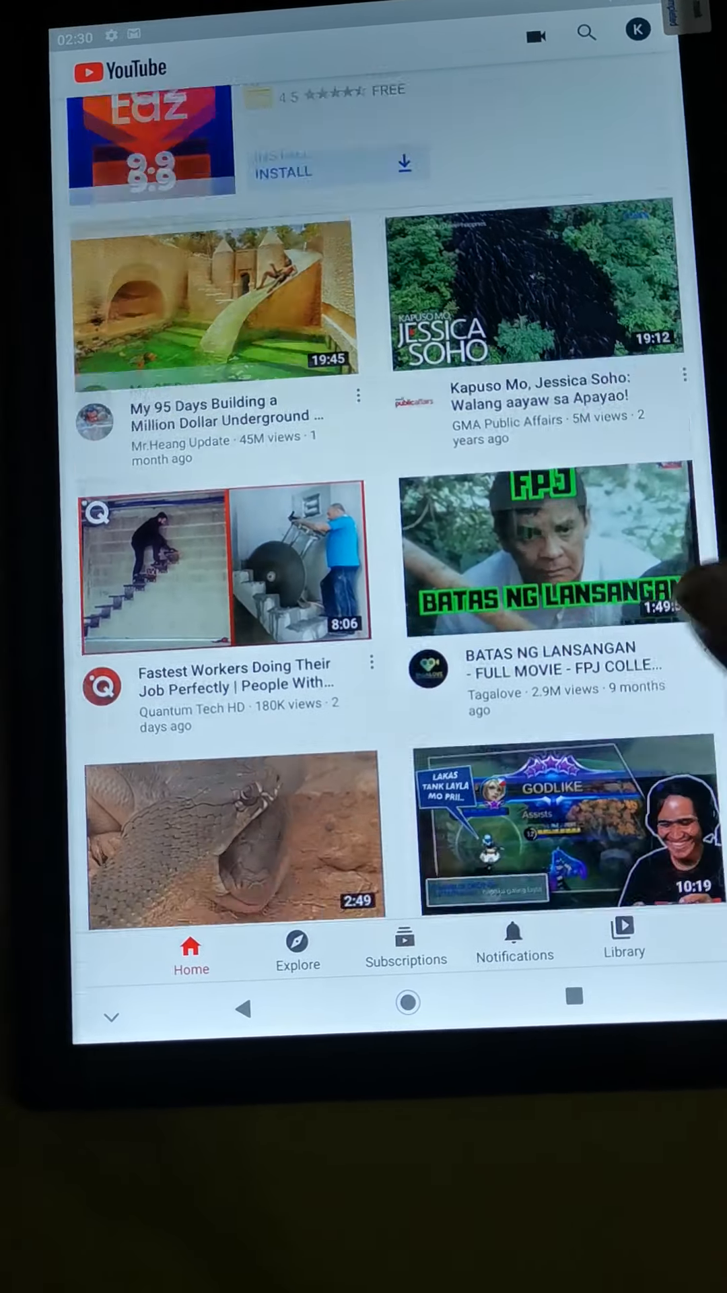
# Step: Leave YouTube's recommended feed for the home screen and tap the Play Store
pyautogui.click(404, 1002)
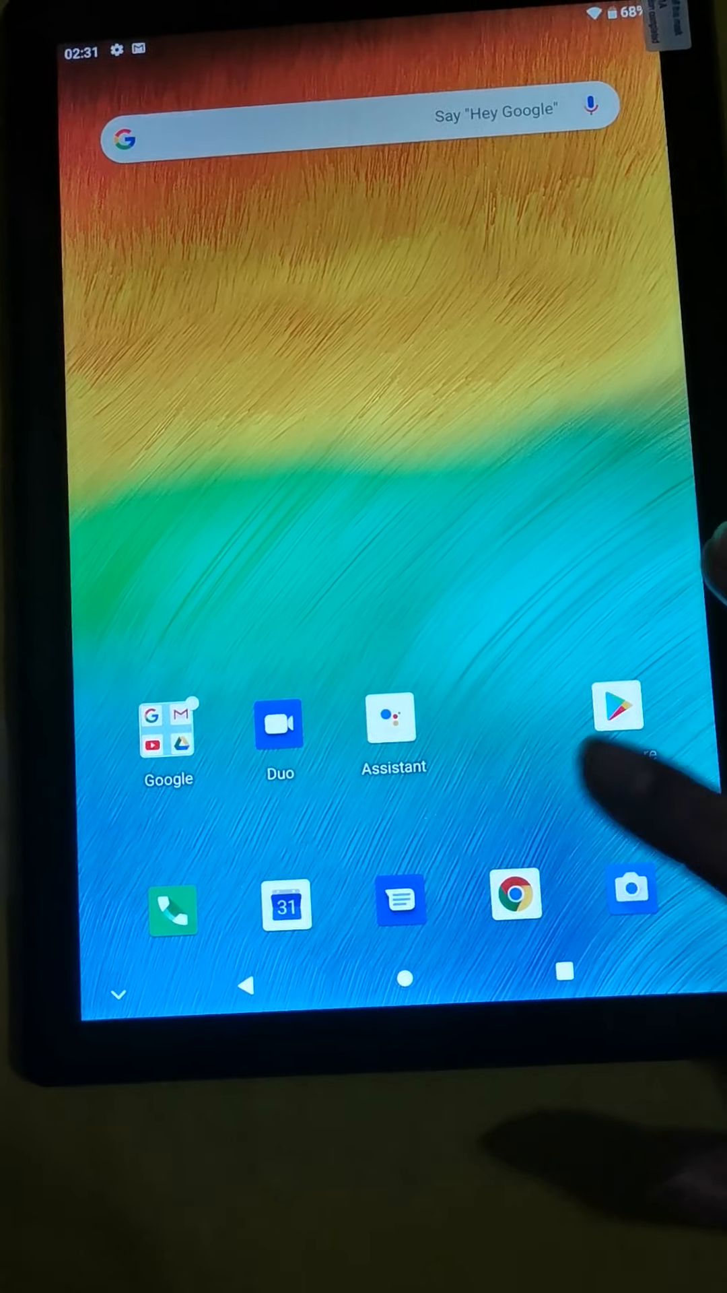
pyautogui.click(172, 911)
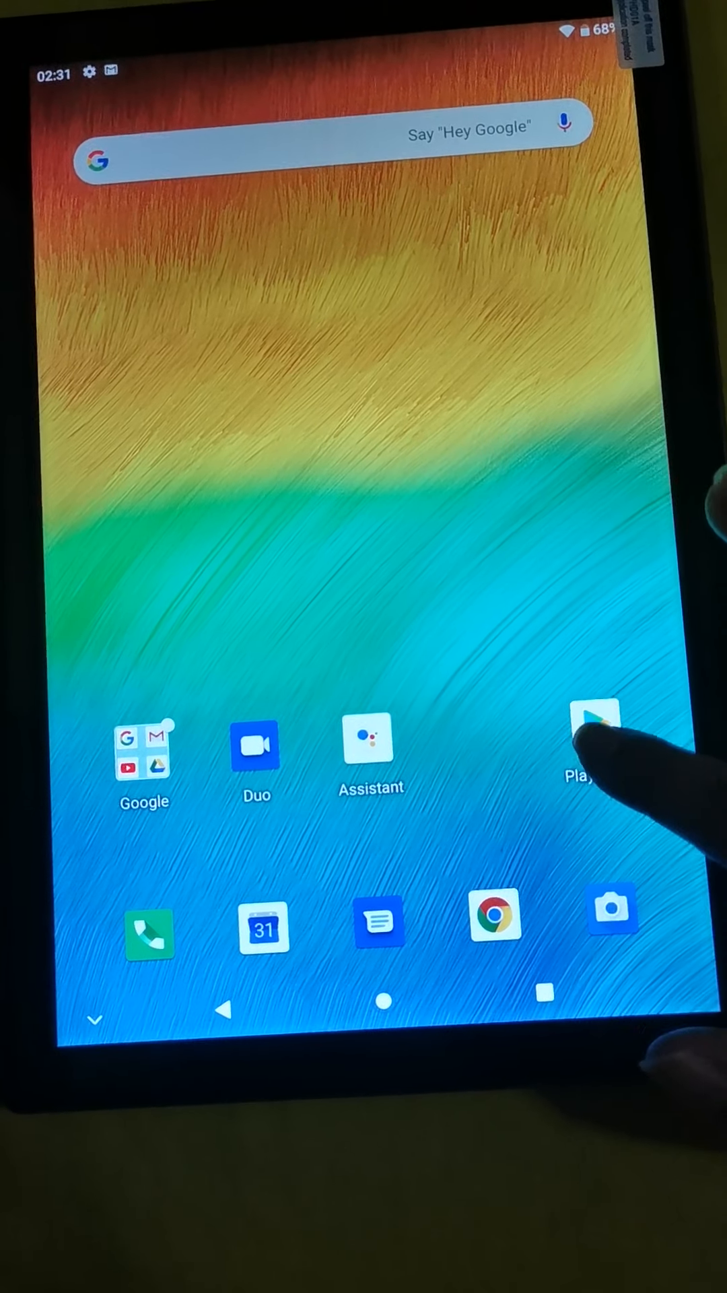
# Step: Open the Play Store and back out of YouTube's listing to recommendations
pyautogui.click(594, 738)
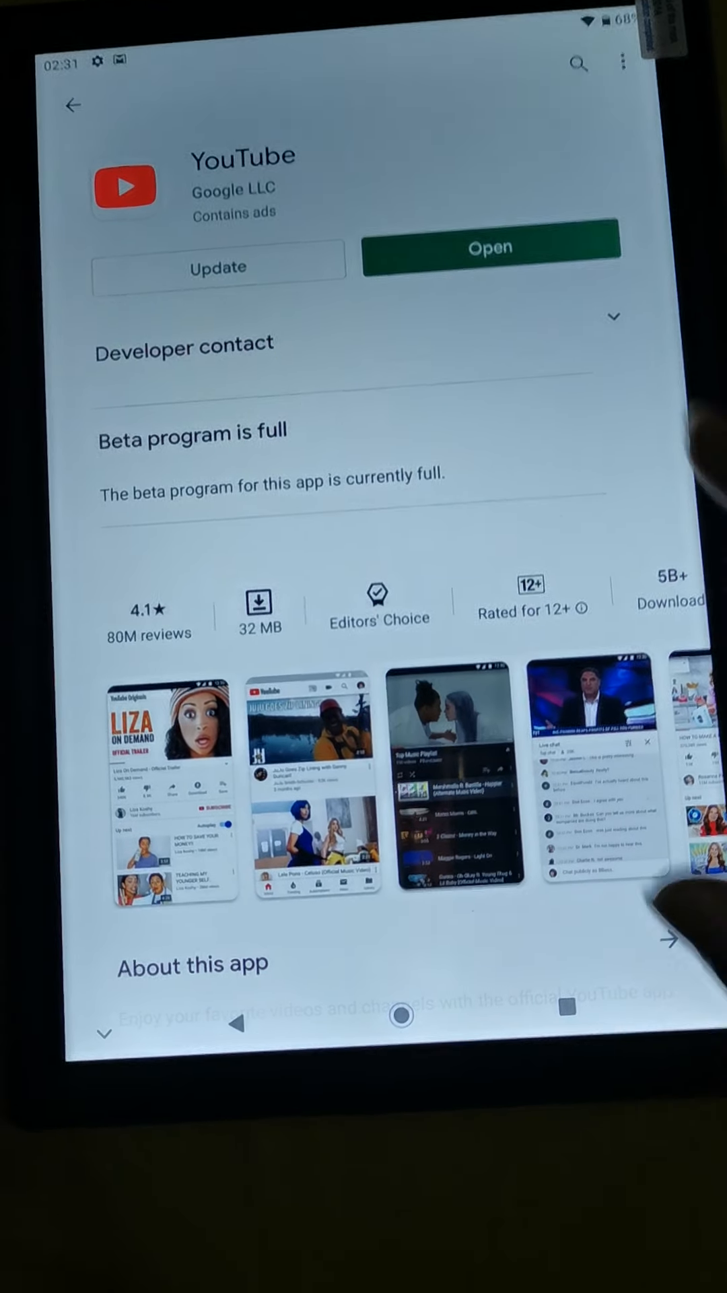
pyautogui.click(72, 106)
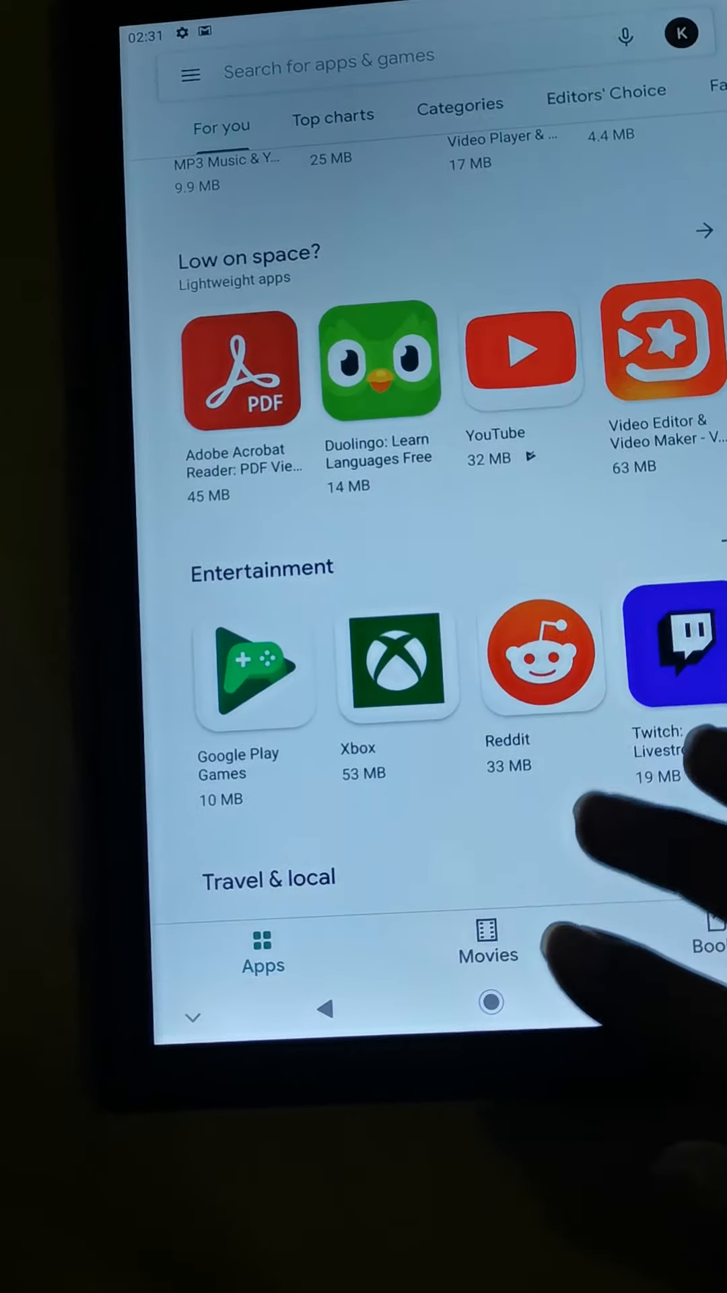